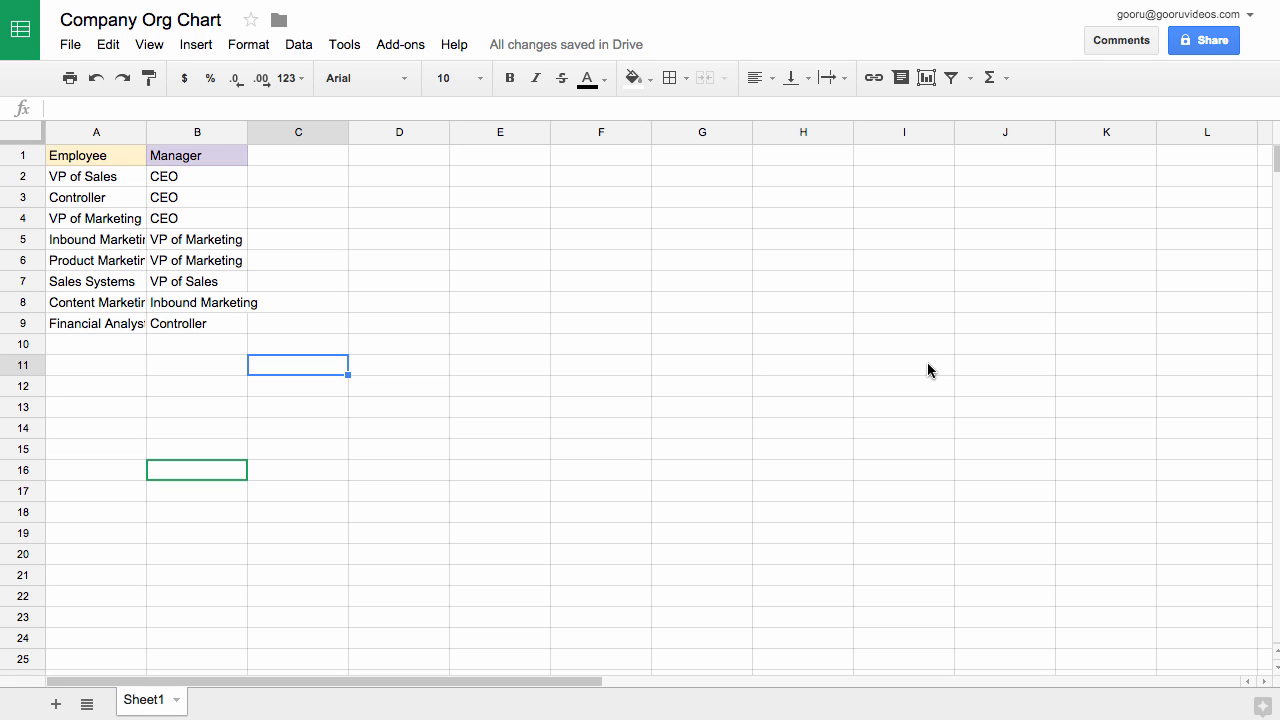
{"action": "mouse_move", "coordinate": [666, 343]}
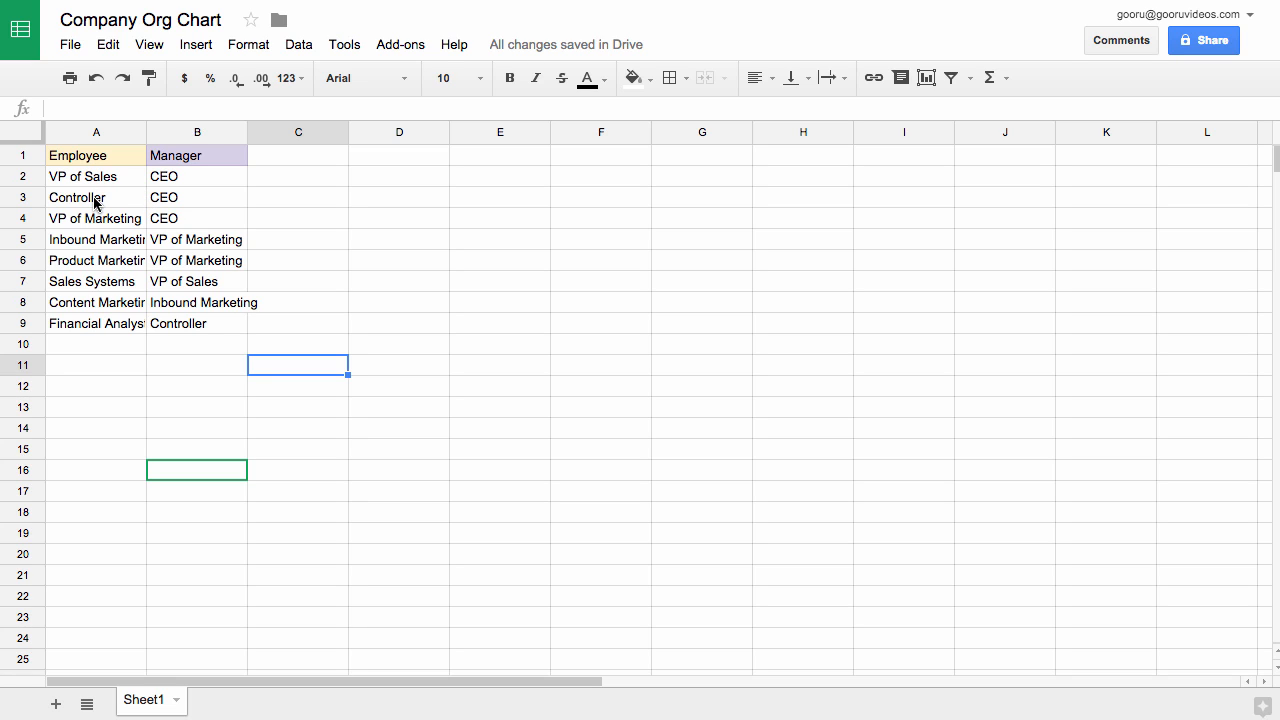
{"action": "mouse_move", "coordinate": [125, 304]}
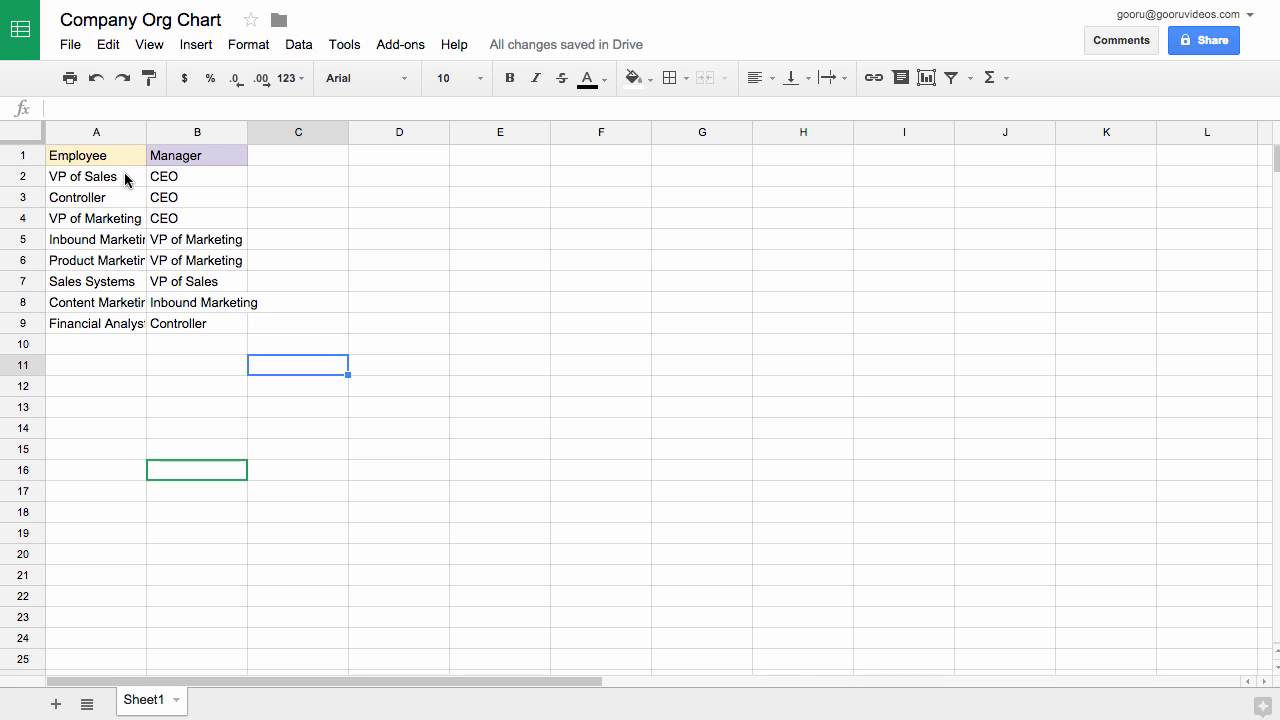
{"action": "mouse_move", "coordinate": [163, 183]}
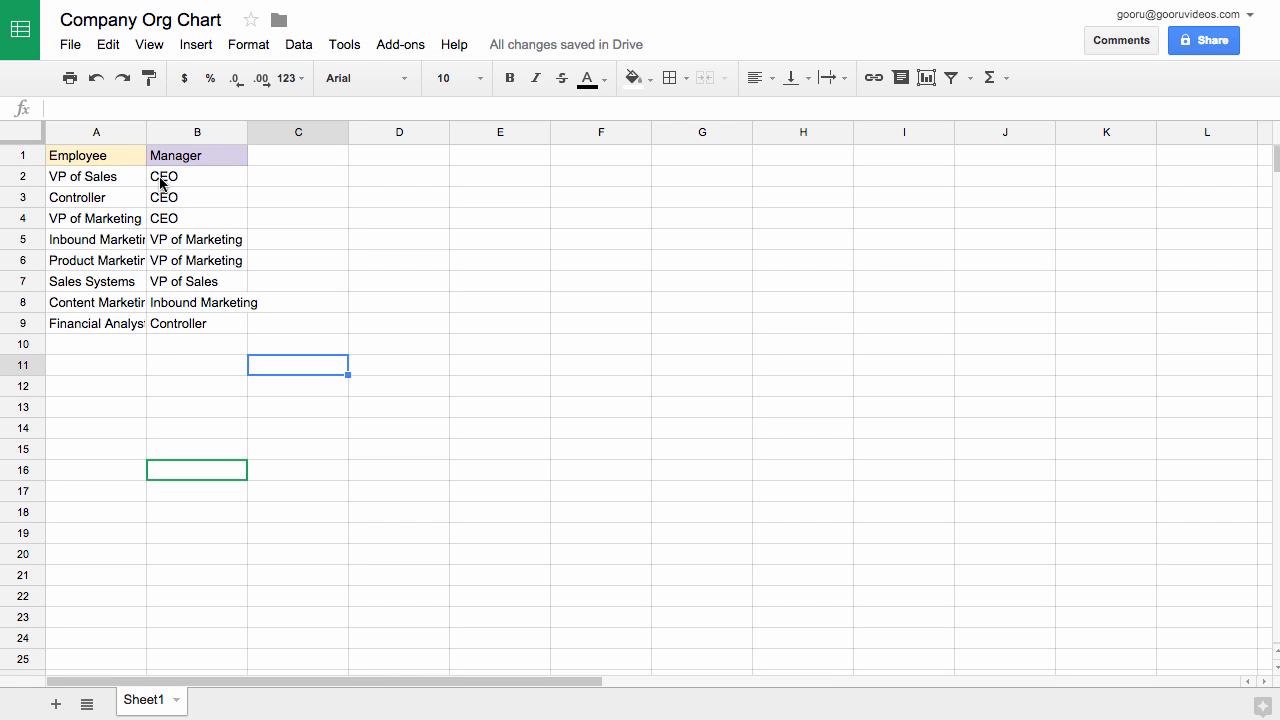
{"action": "mouse_move", "coordinate": [140, 221]}
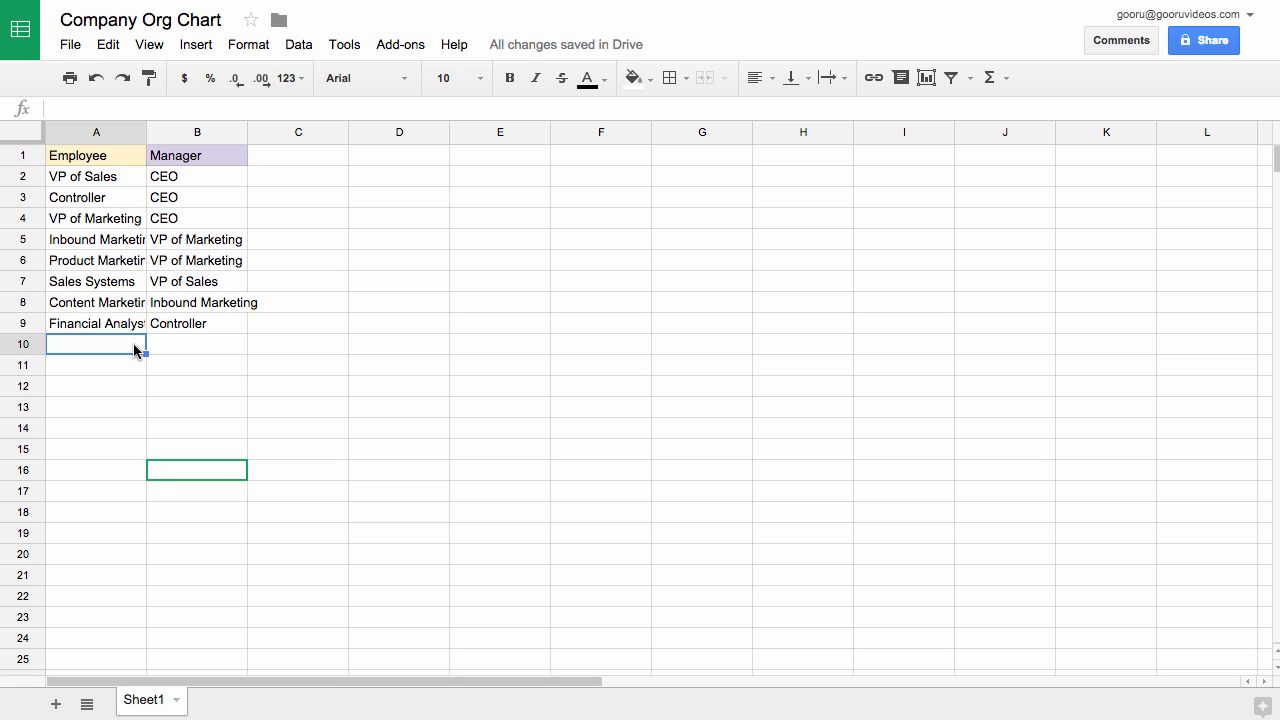
Enter CEO in A10 with Investors as its manager in B10
{"action": "type", "text": "CE"}
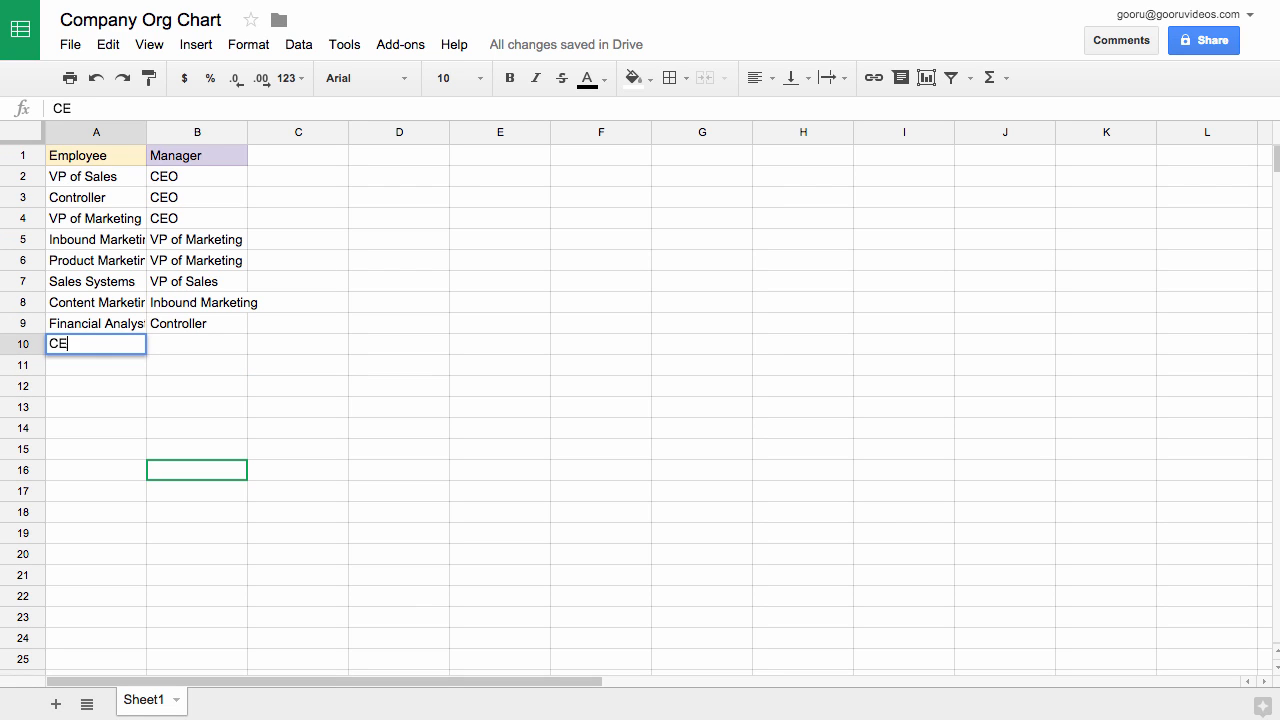
{"action": "key", "text": "Tab"}
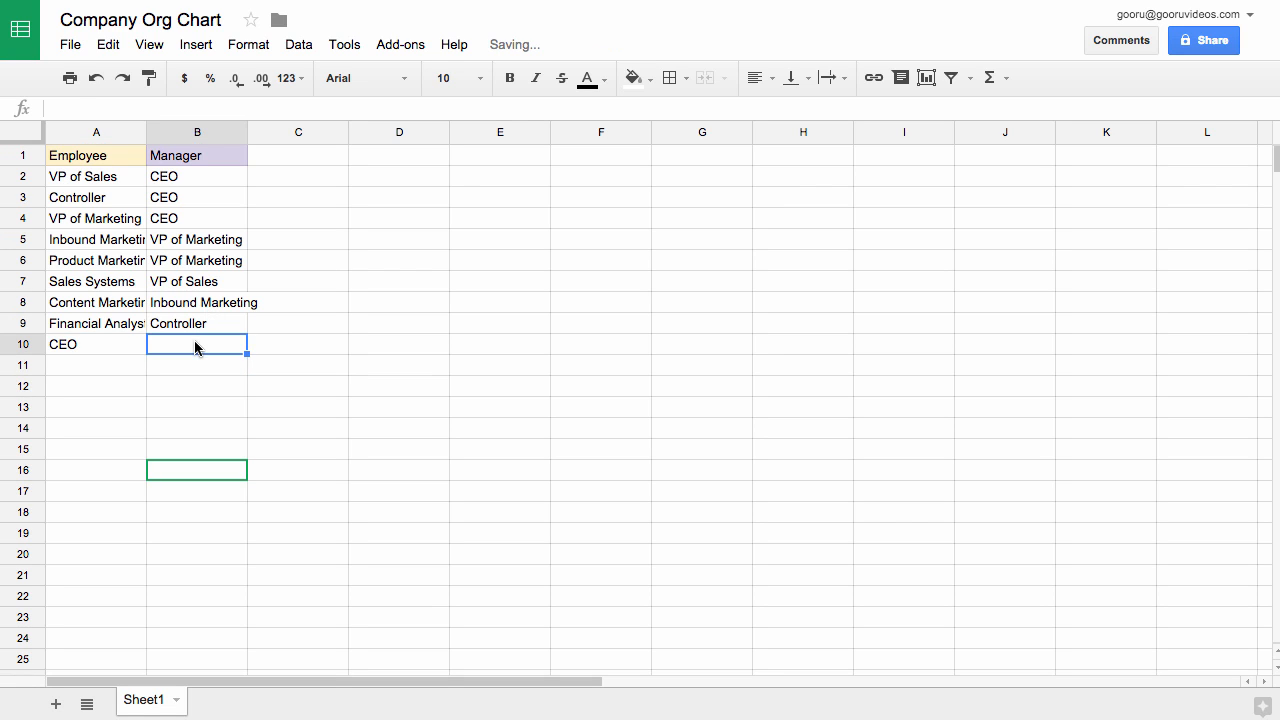
{"action": "double_click", "coordinate": [196, 344]}
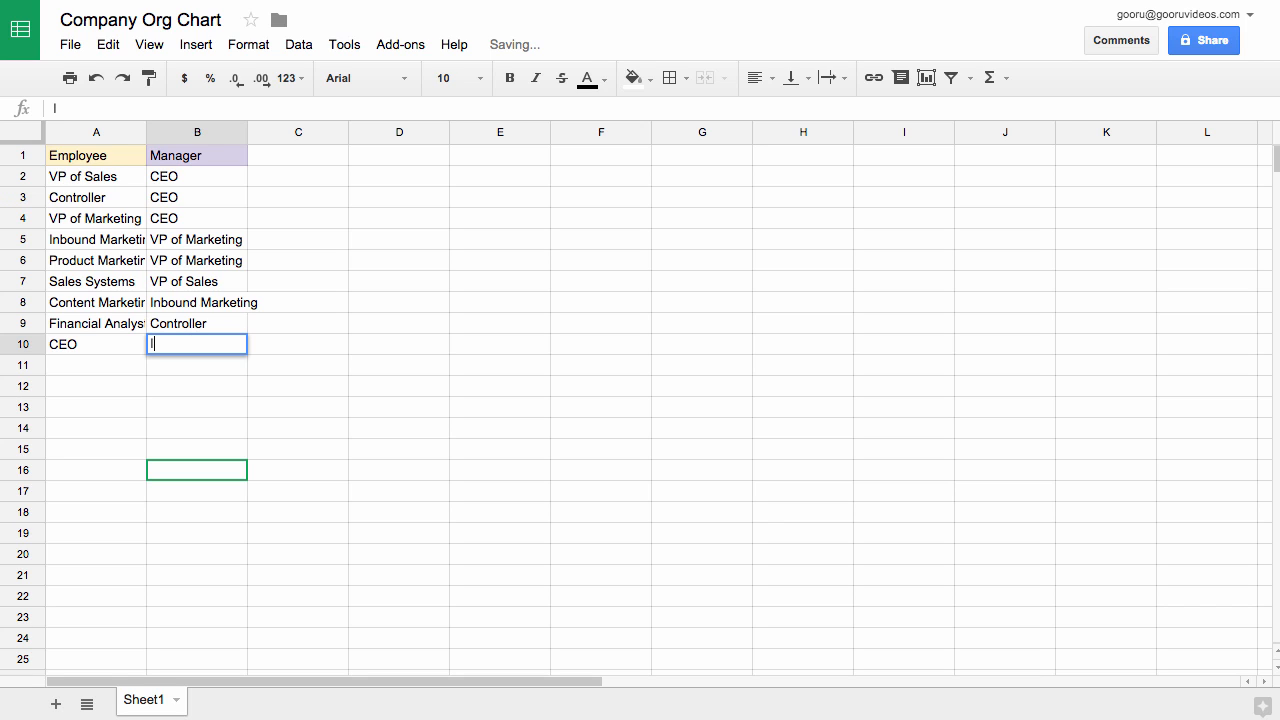
{"action": "type", "text": "Investors"}
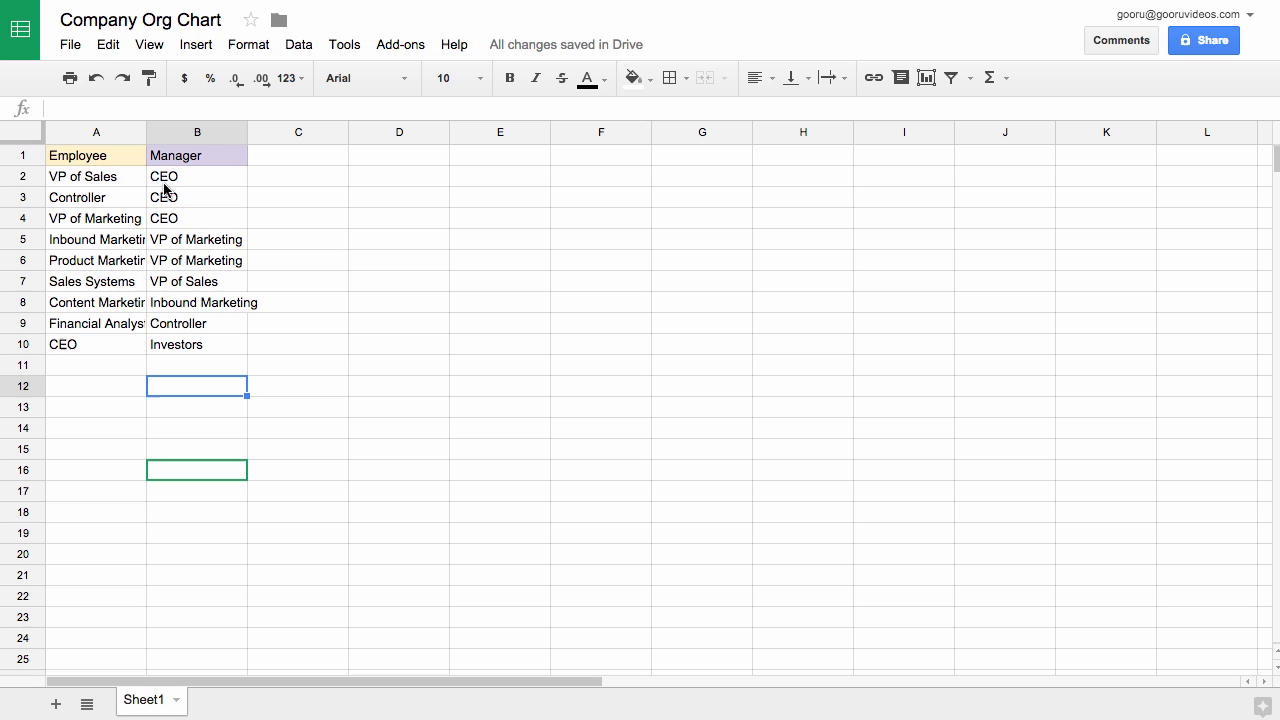
{"action": "mouse_move", "coordinate": [200, 358]}
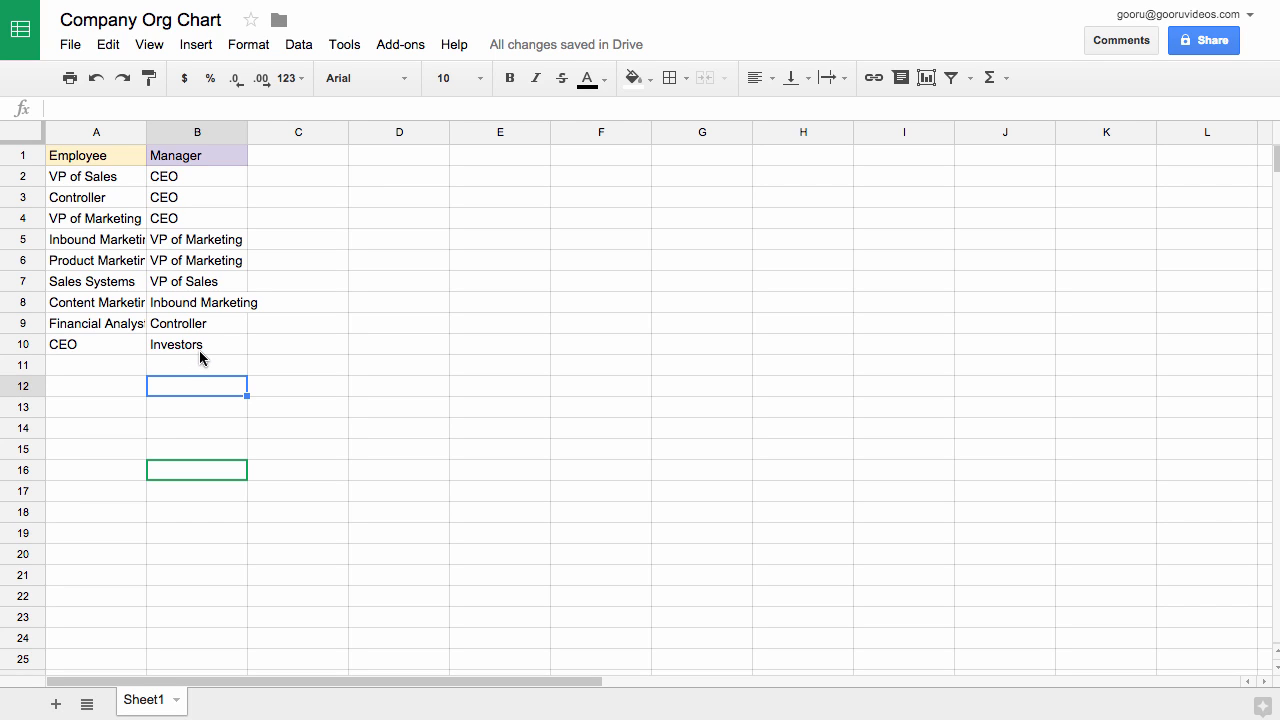
{"action": "mouse_move", "coordinate": [181, 330]}
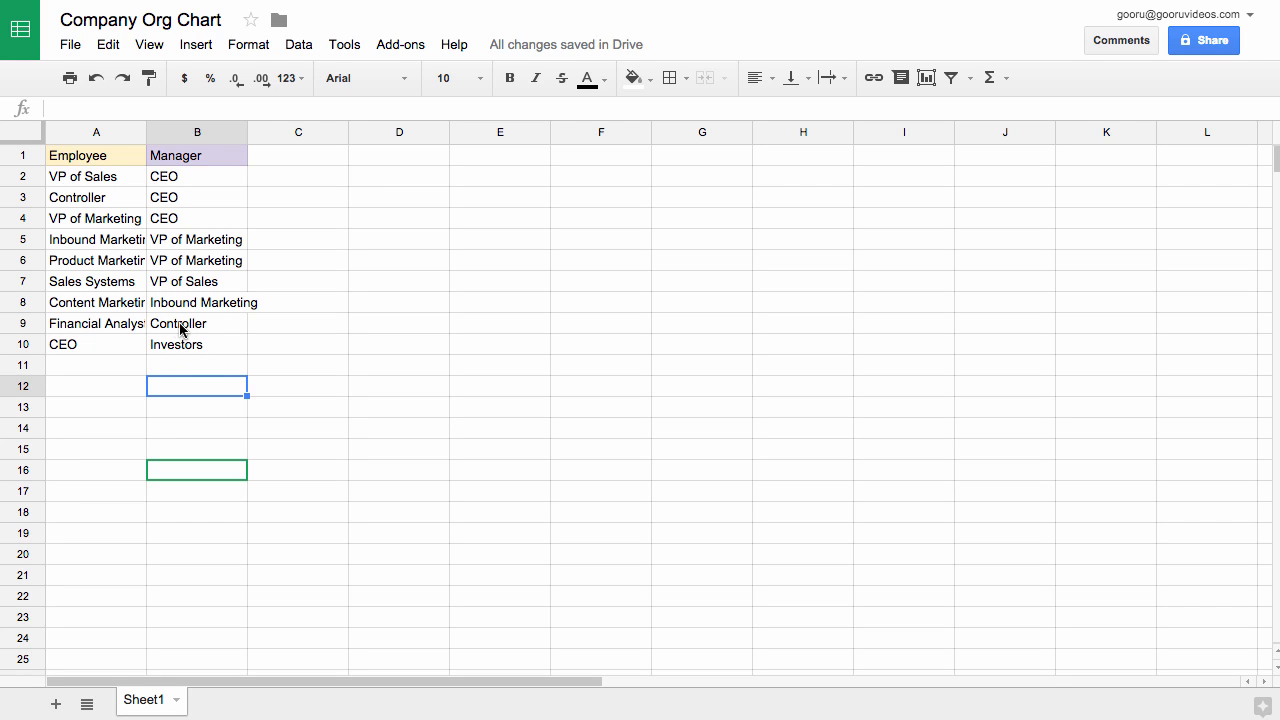
{"action": "left_click", "coordinate": [196, 344]}
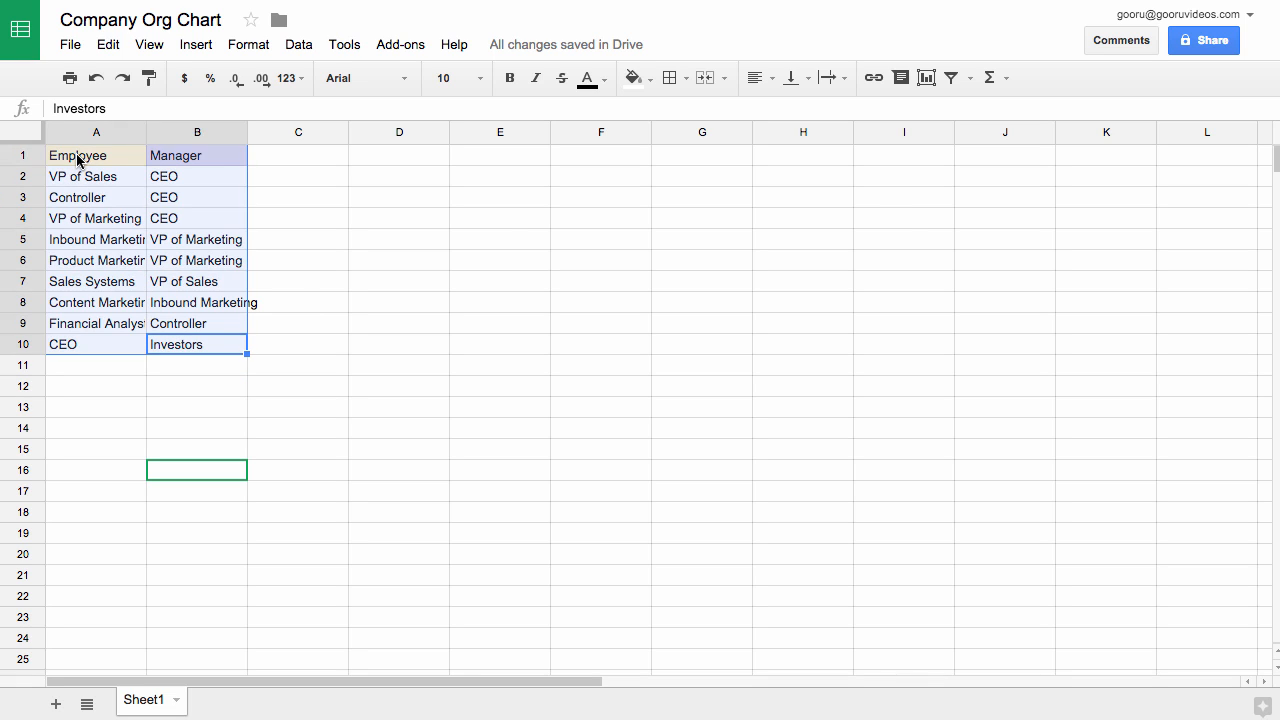
Insert a chart from the selected A1:B10 Employee and Manager table
{"action": "left_click", "coordinate": [195, 44]}
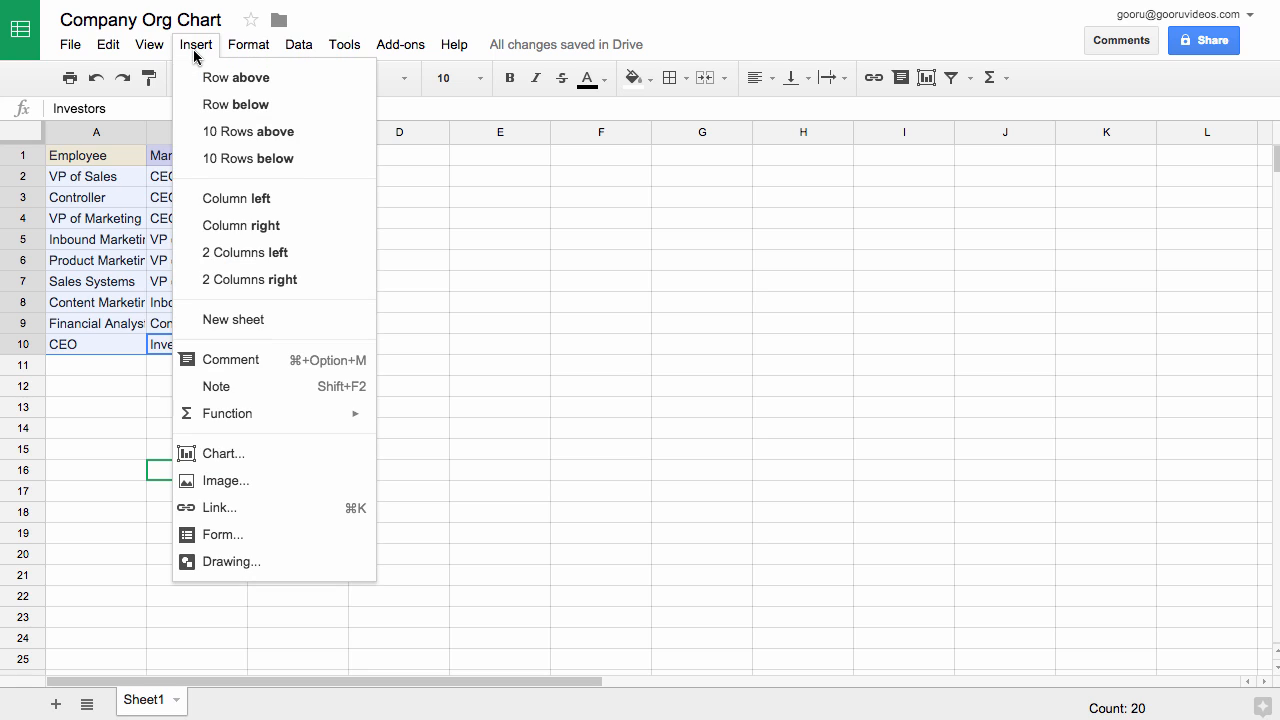
{"action": "mouse_move", "coordinate": [232, 453]}
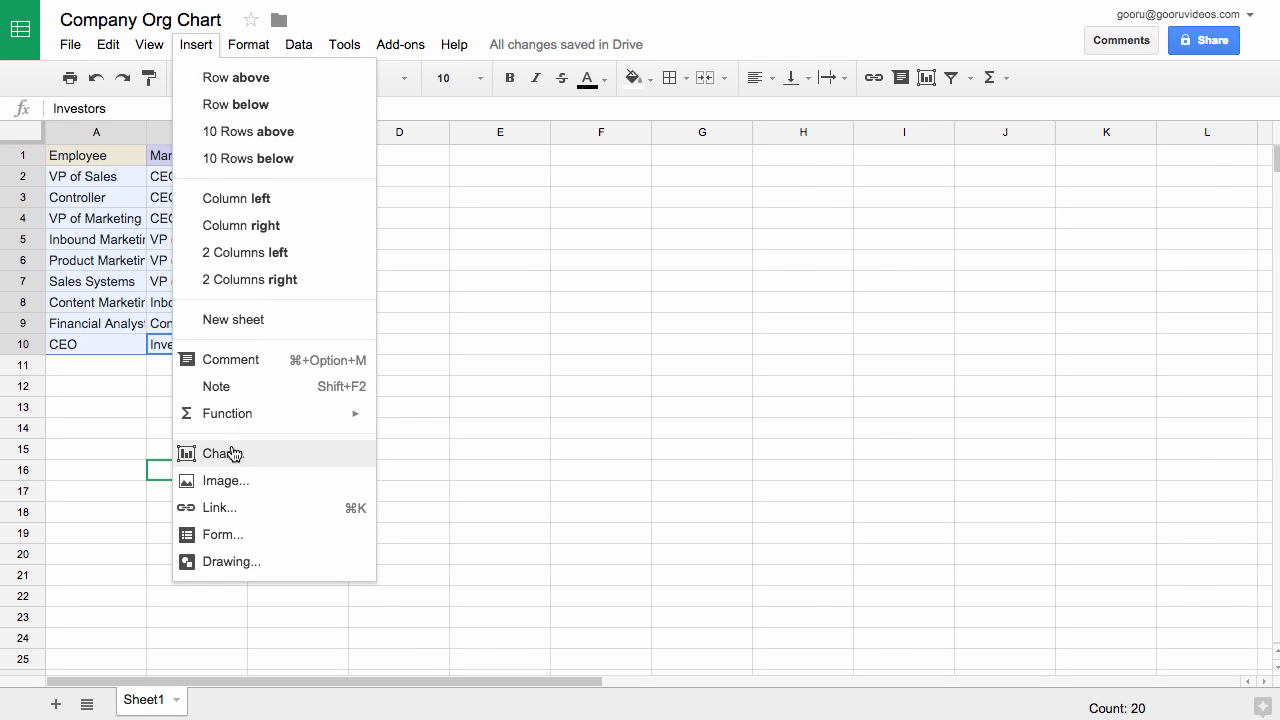
{"action": "left_click", "coordinate": [222, 453]}
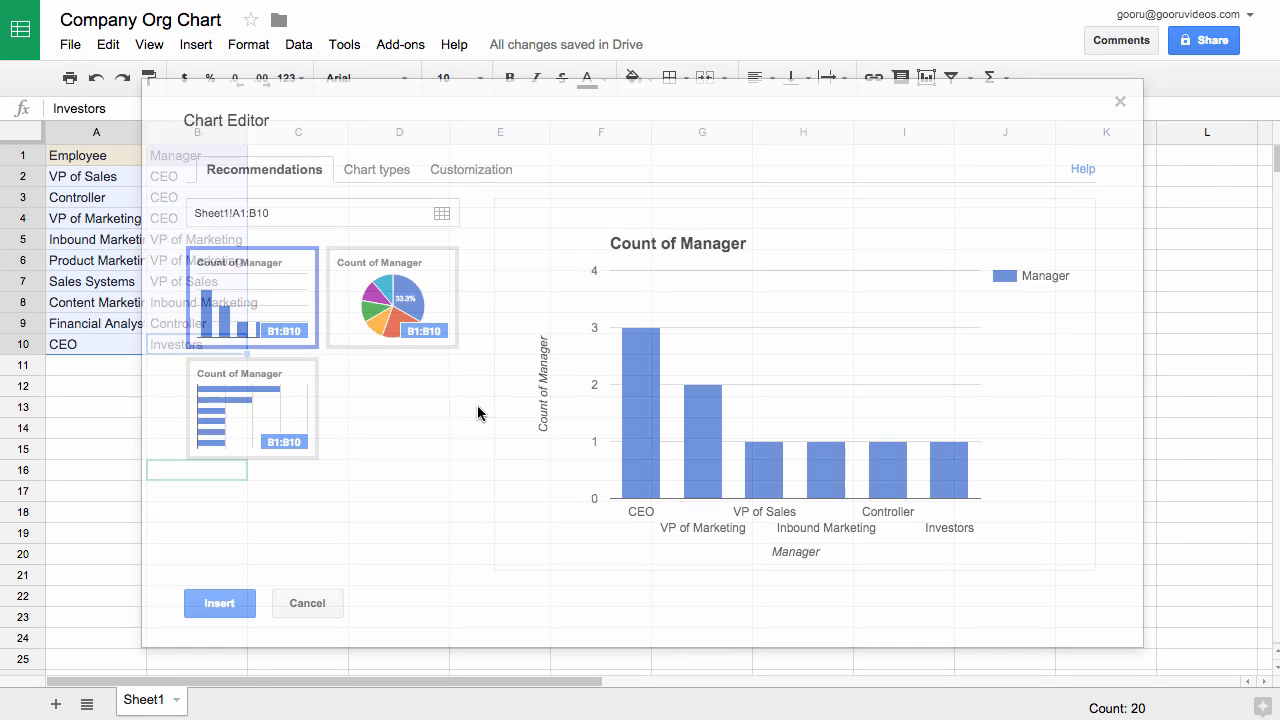
Switch to an Organizational chart with column A aggregation off, and insert it
{"action": "left_click", "coordinate": [370, 169]}
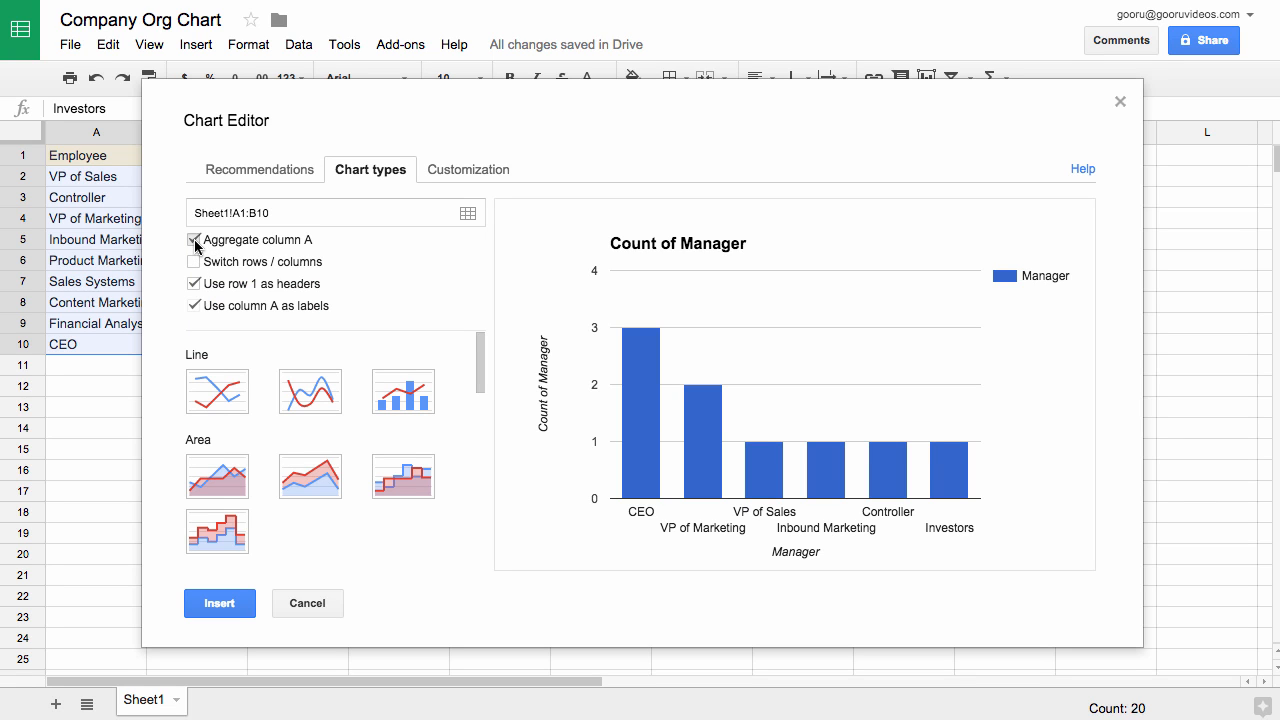
{"action": "left_click", "coordinate": [193, 239]}
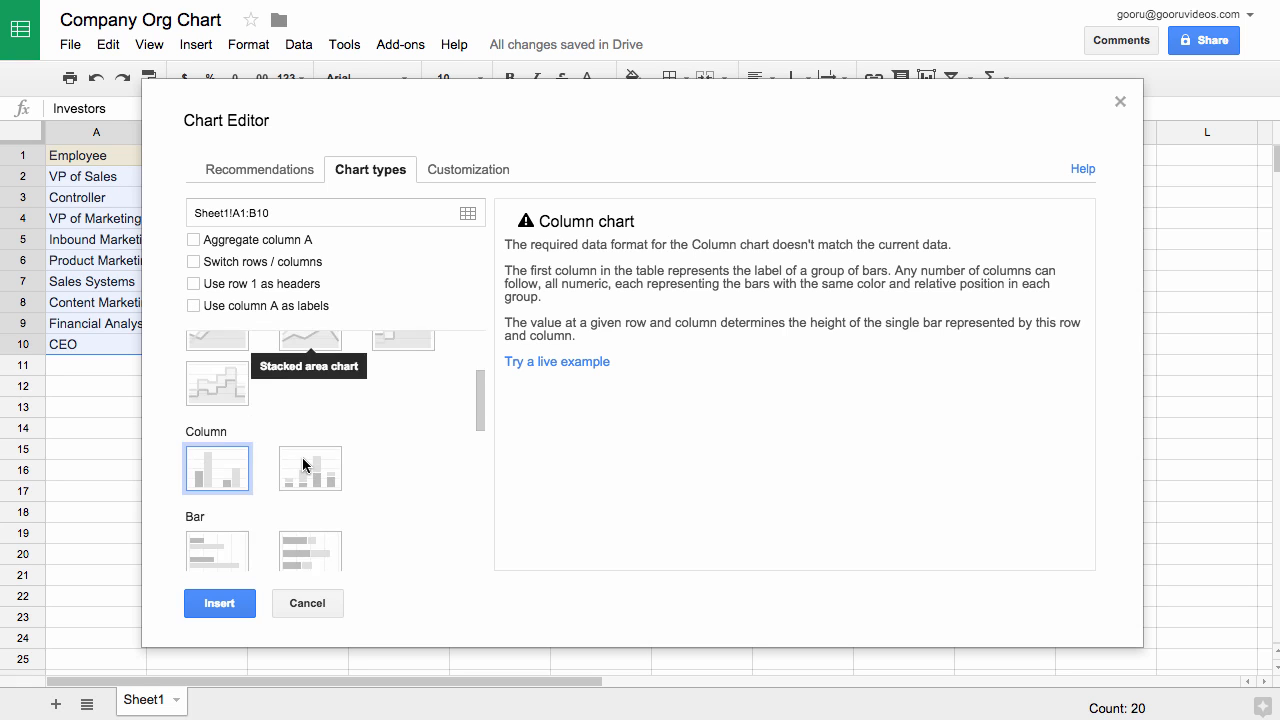
{"action": "left_click", "coordinate": [310, 476]}
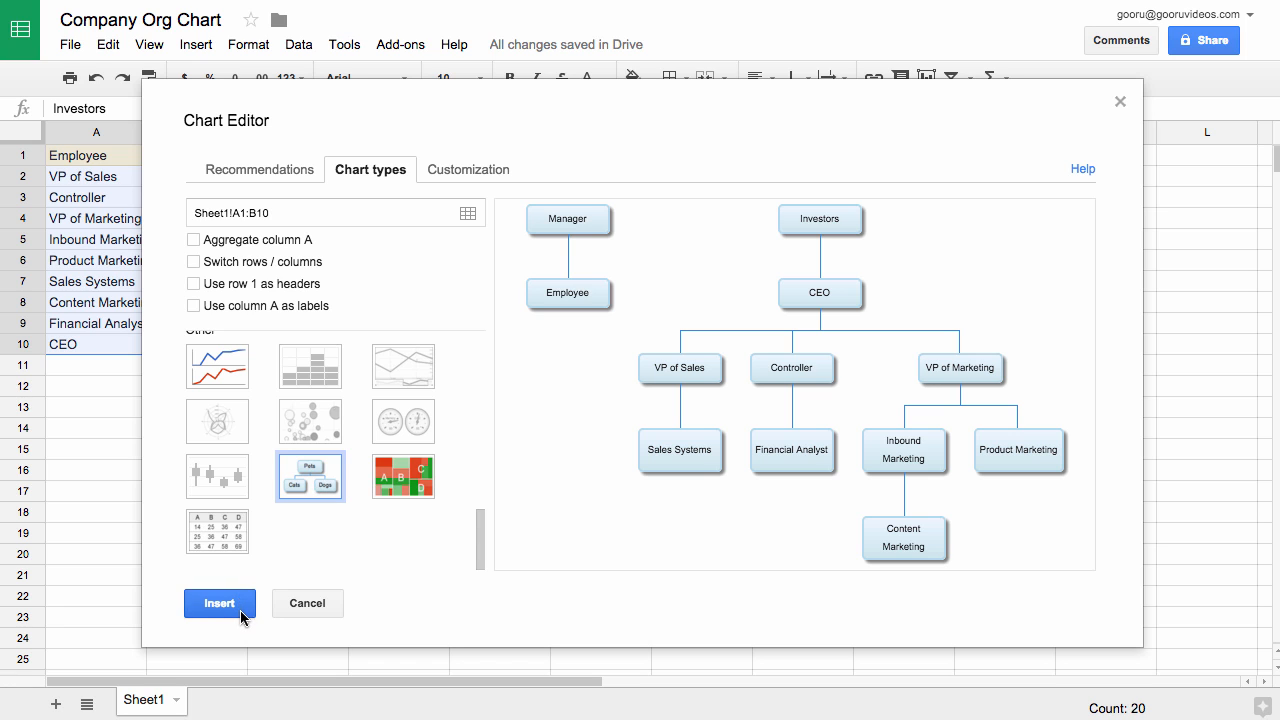
{"action": "left_click", "coordinate": [219, 603]}
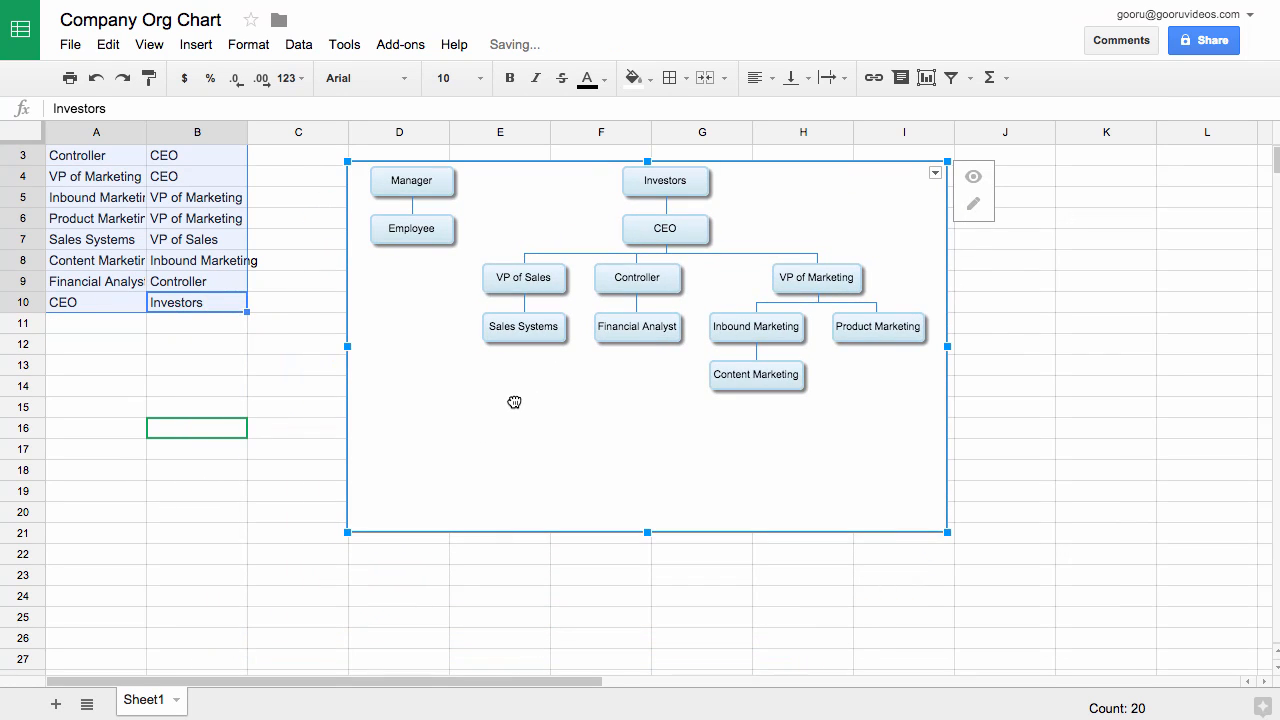
{"action": "mouse_move", "coordinate": [516, 406]}
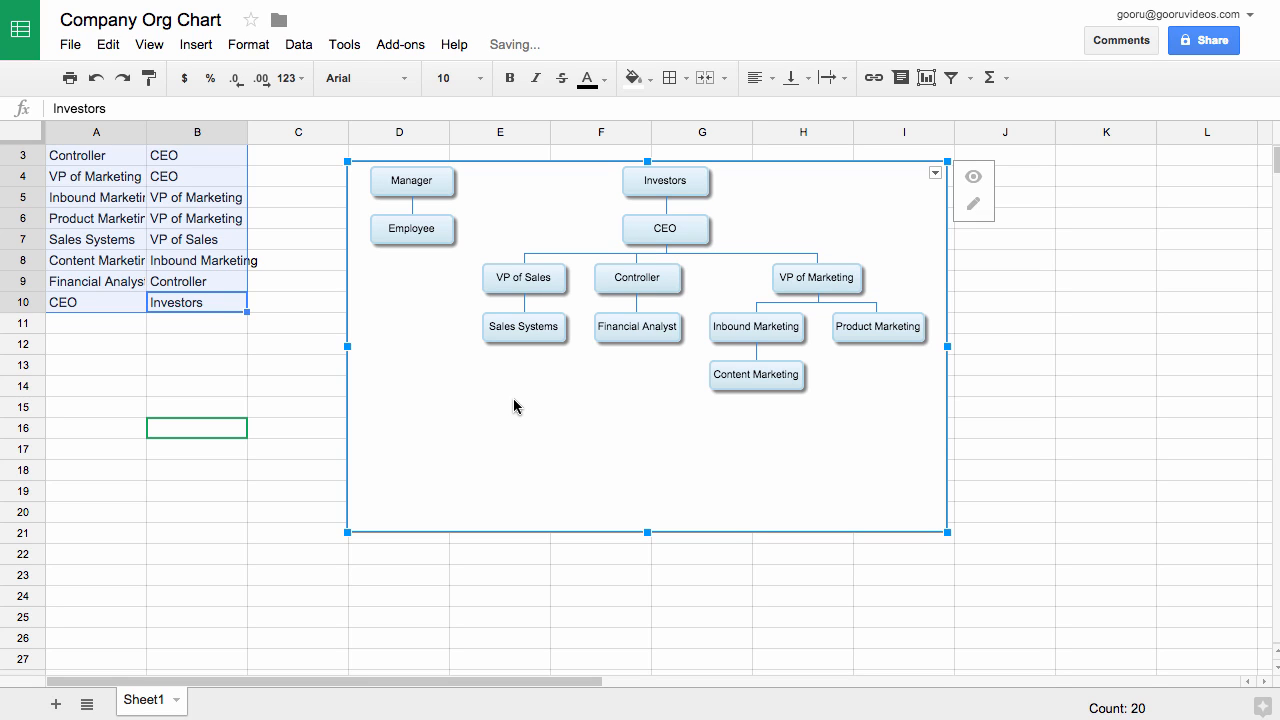
{"action": "mouse_move", "coordinate": [432, 387]}
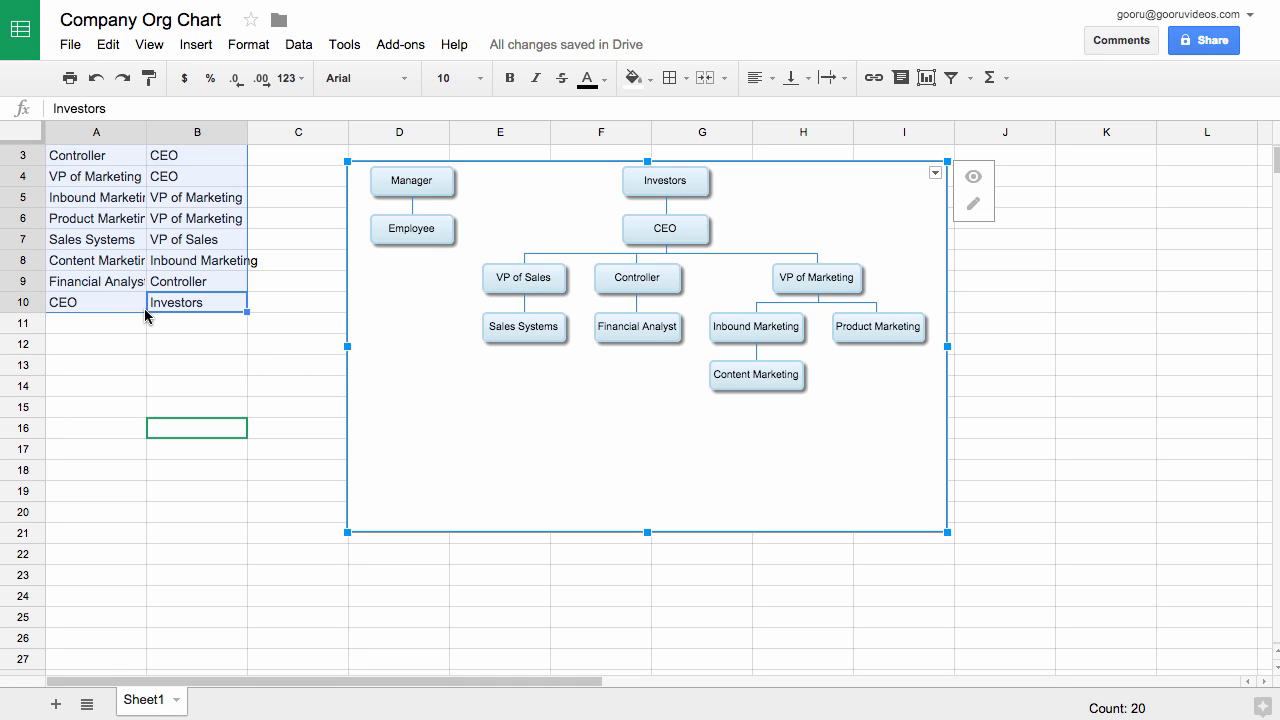
{"action": "mouse_move", "coordinate": [137, 286]}
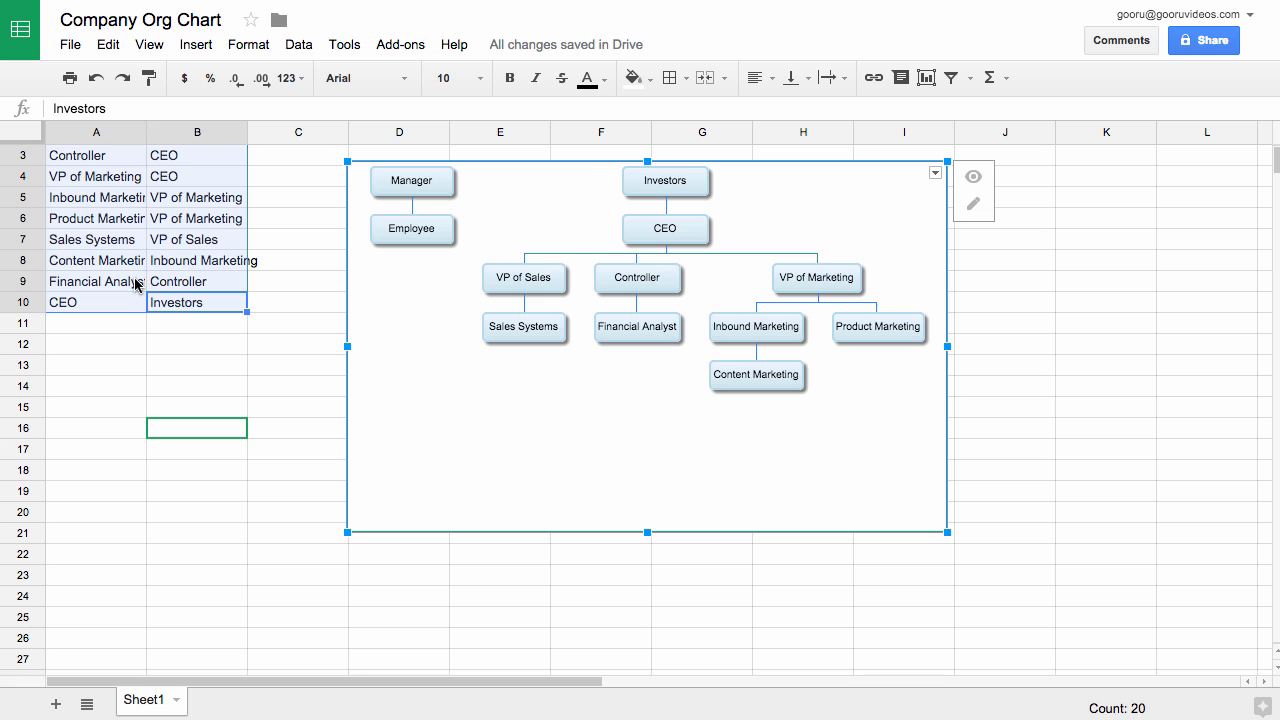
Add 'Sales person' in A11 with manager formula =A7 (Sales Systems) in B11
{"action": "left_click", "coordinate": [95, 323]}
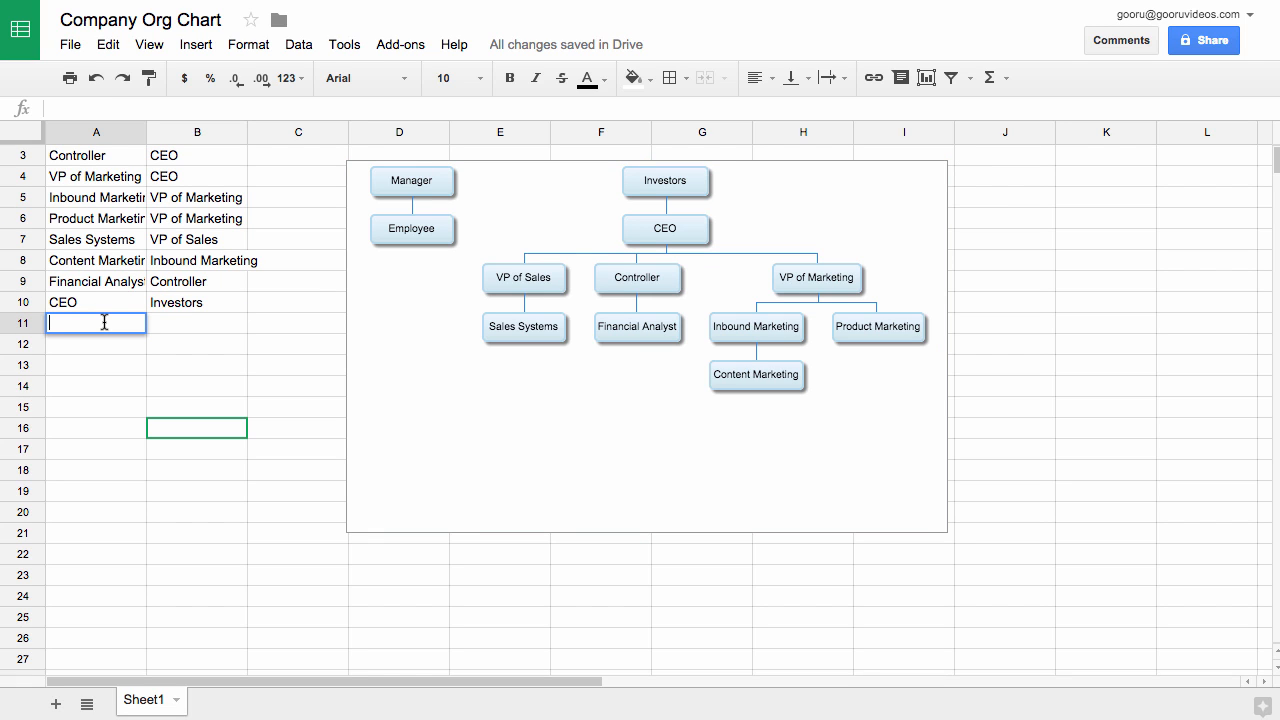
{"action": "type", "text": "S"}
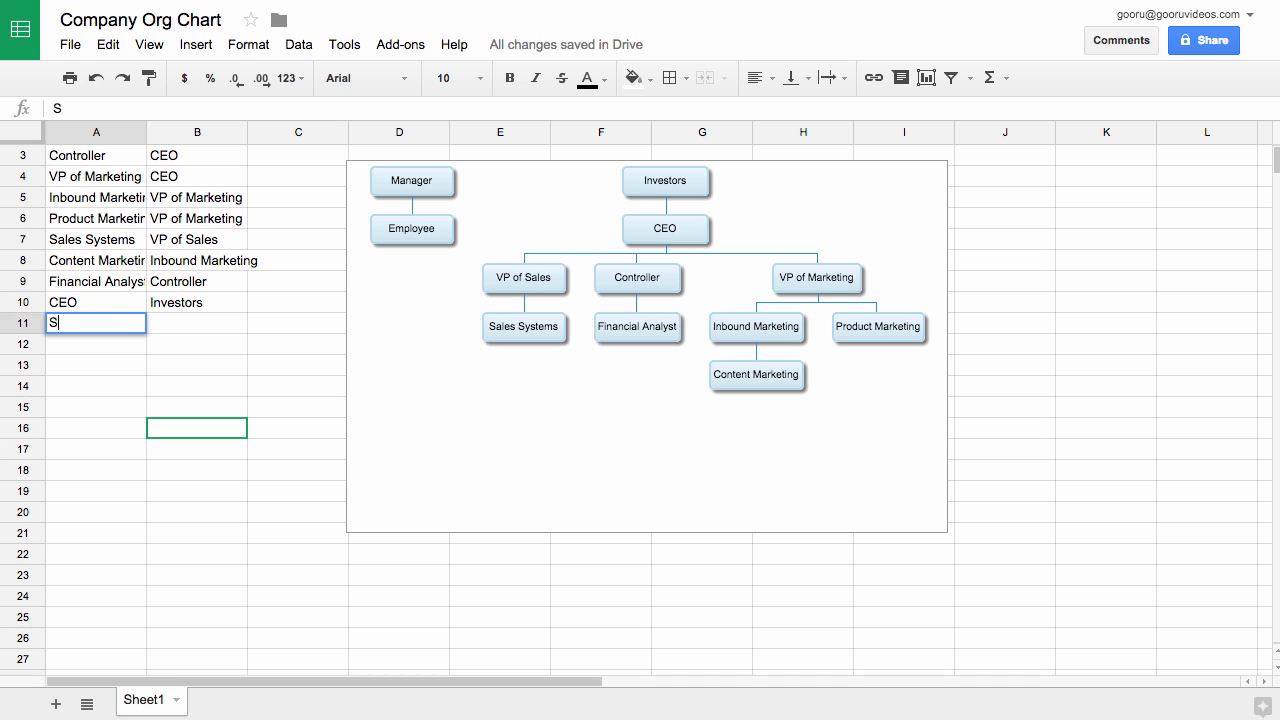
{"action": "type", "text": "ales person"}
{"action": "left_click", "coordinate": [196, 322]}
{"action": "type", "text": "=A7"}
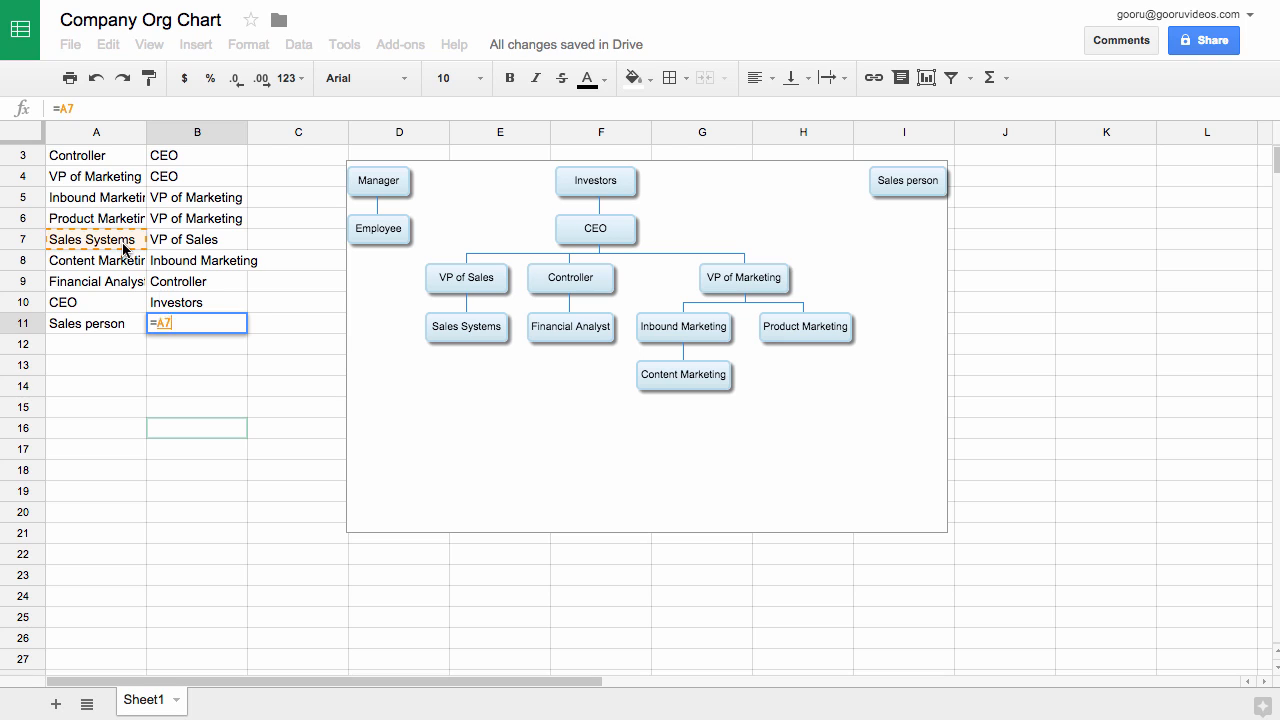
{"action": "key", "text": "enter"}
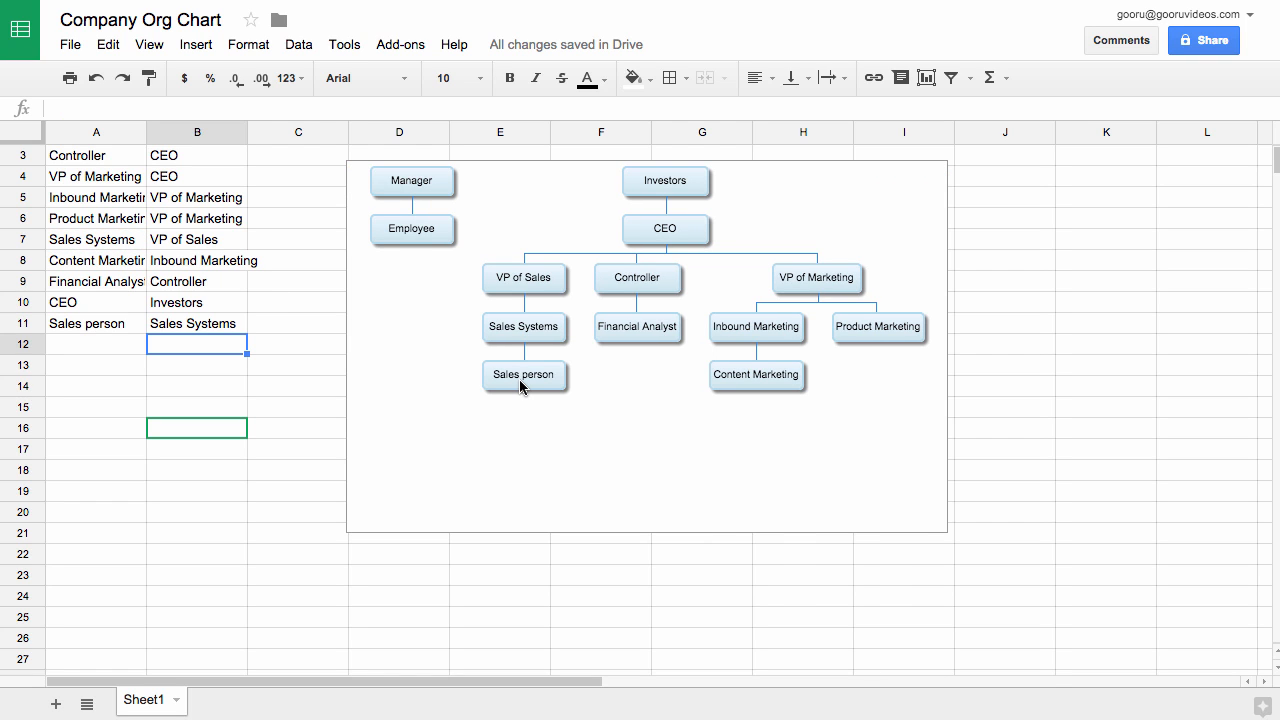
{"action": "mouse_move", "coordinate": [512, 340]}
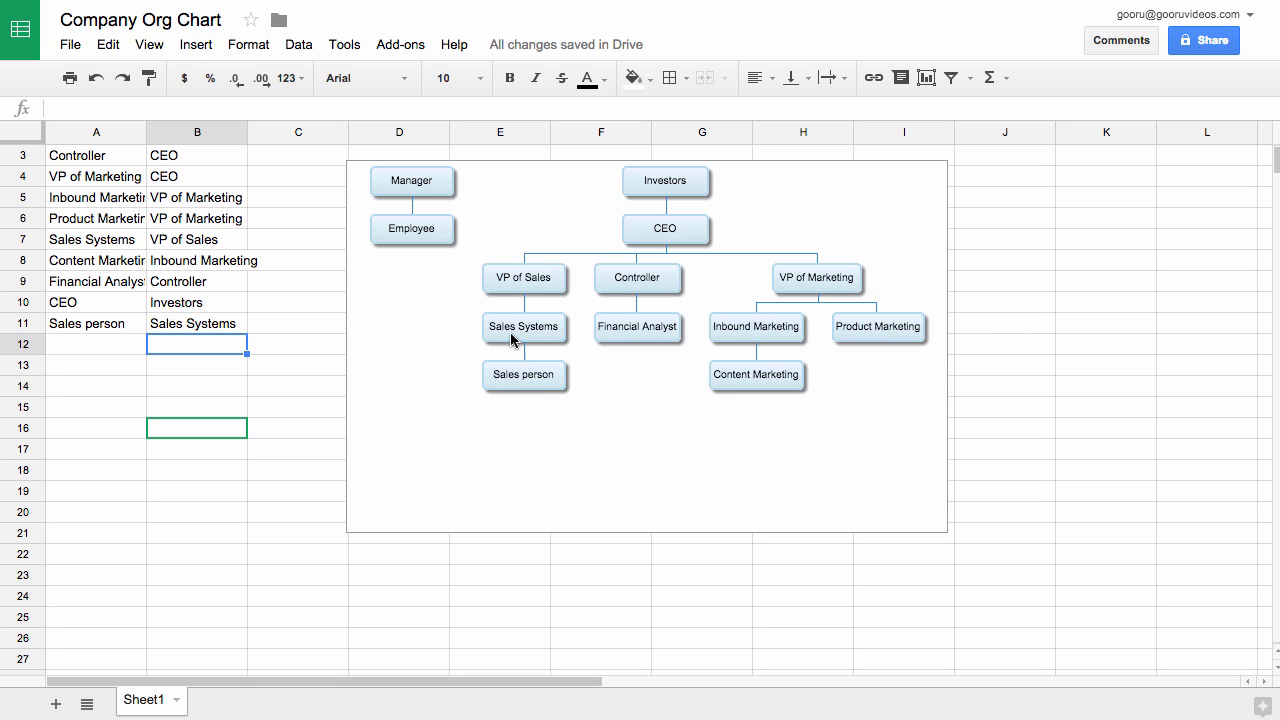
{"action": "mouse_move", "coordinate": [509, 416]}
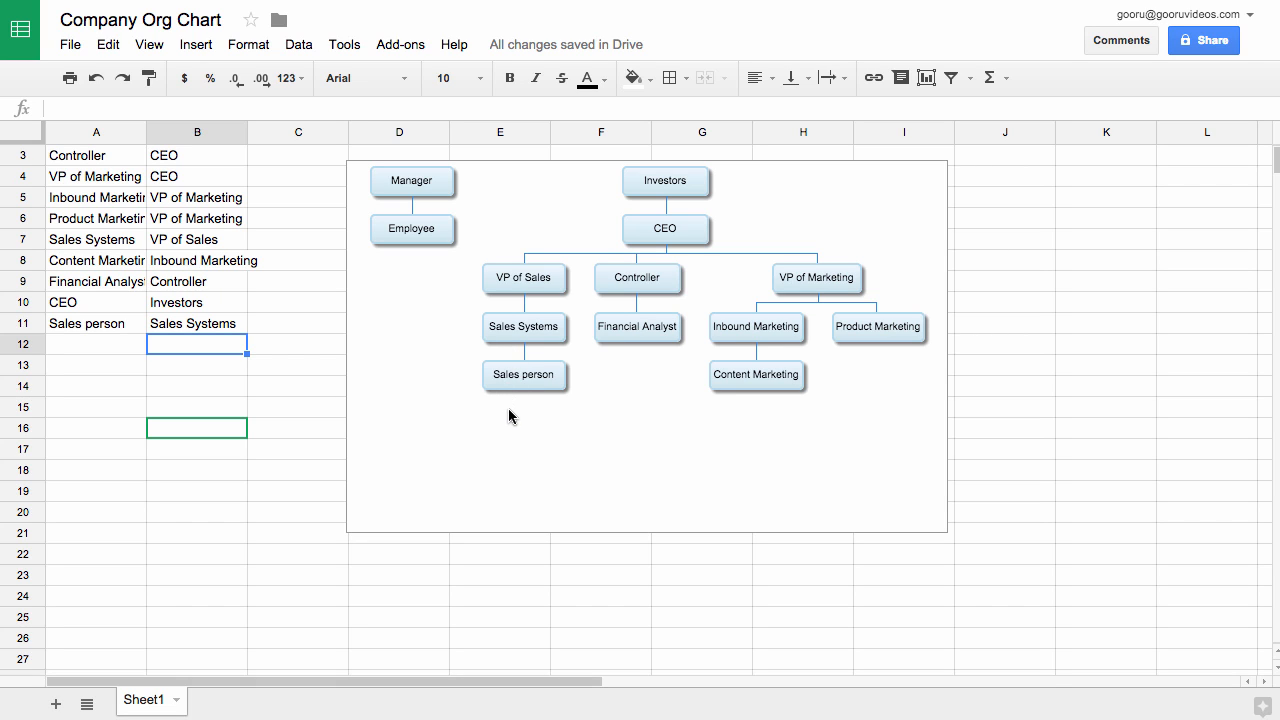
{"action": "mouse_move", "coordinate": [511, 424]}
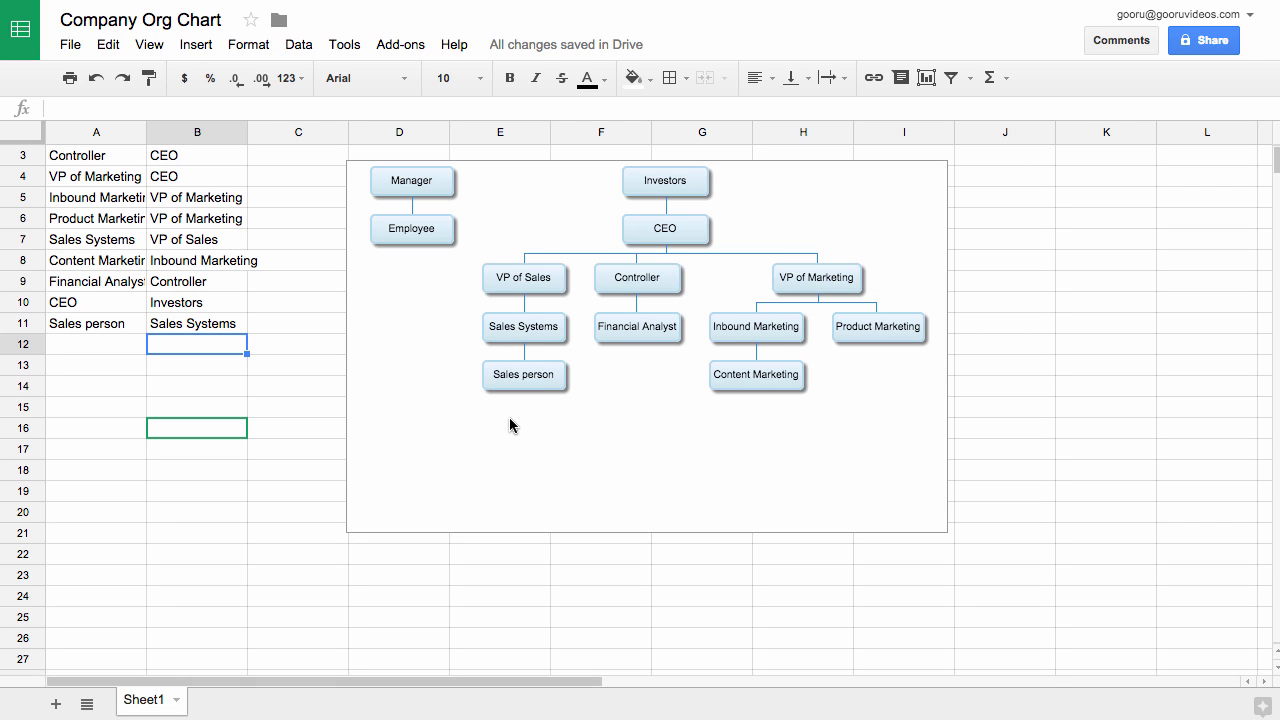